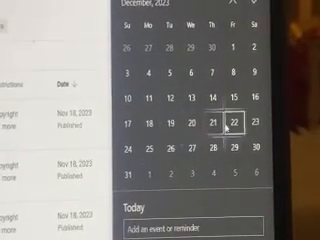
Step: Select Sunday the 24th in the December 2023 calendar grid
{"action": "left_click", "coordinate": [130, 160]}
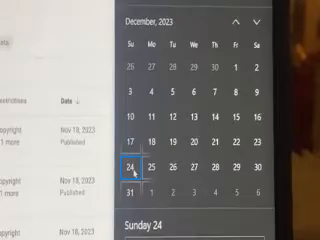